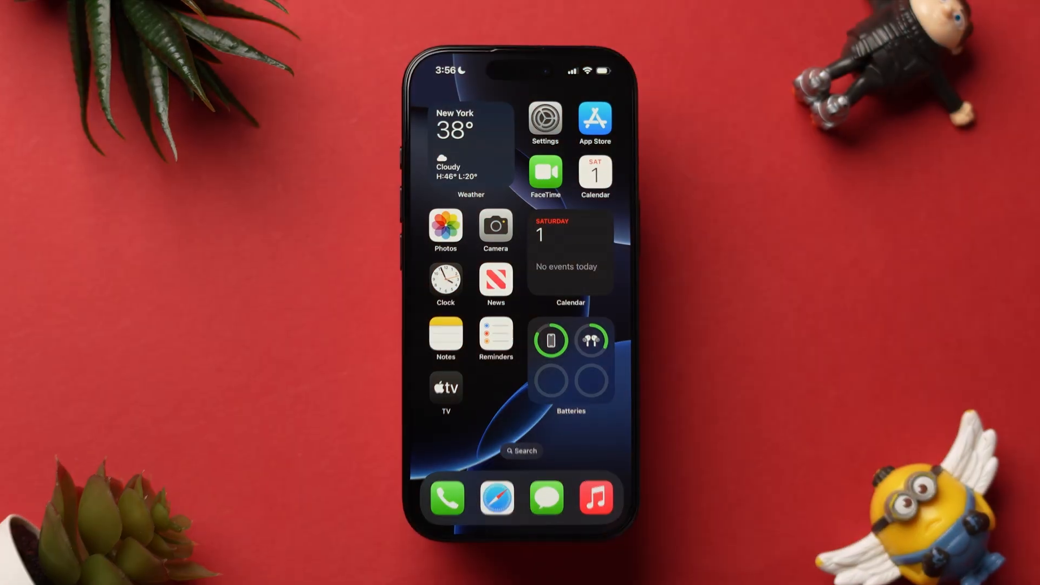
Swipe down from the top-right corner to reveal Control Center over the home screen
{"action": "left_click_drag", "start_coordinate": [598, 66], "coordinate": [597, 265]}
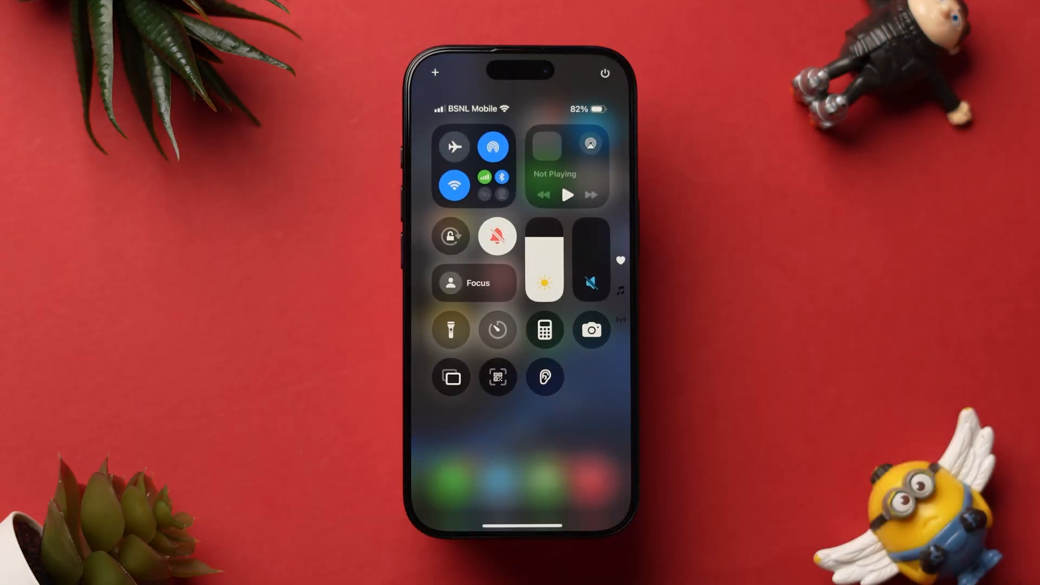
Switch off the Silent Mode bell in Control Center so calls can ring
{"action": "left_click", "coordinate": [497, 236]}
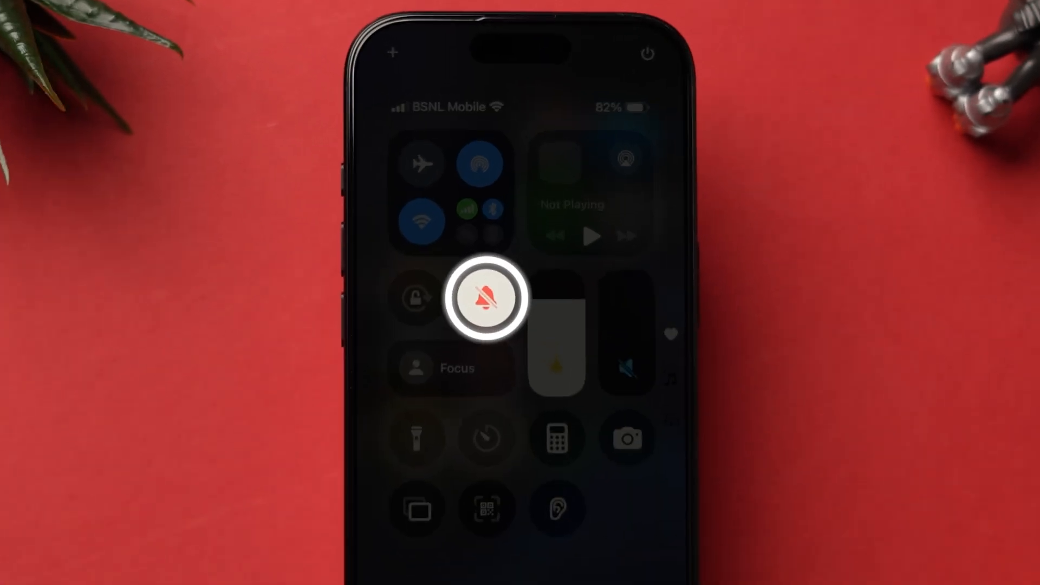
{"action": "left_click", "coordinate": [488, 297]}
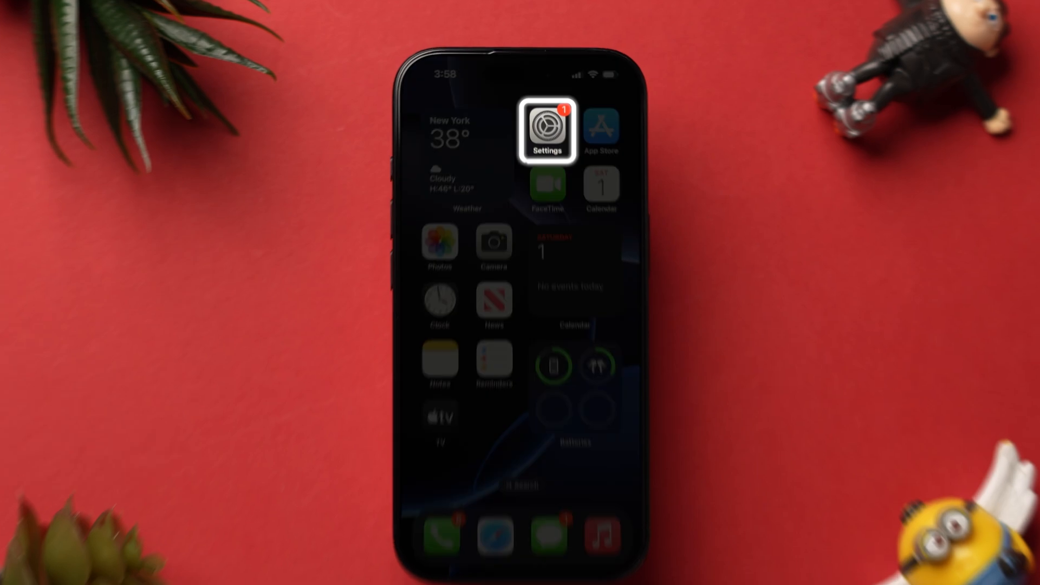
In Settings' Sounds & Haptics, drag the Ringtone and Alerts slider fully right
{"action": "left_click", "coordinate": [547, 127]}
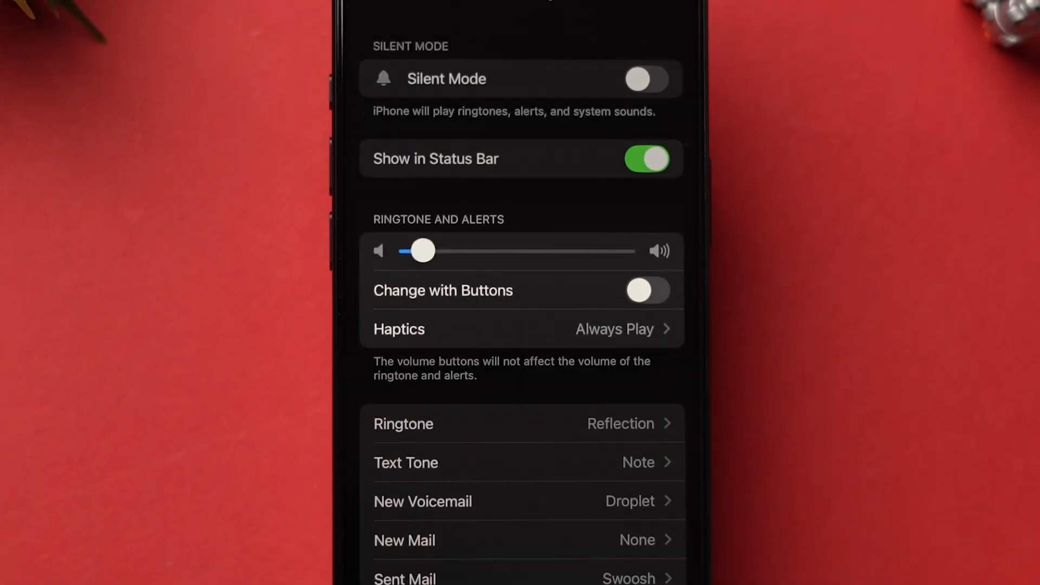
{"action": "left_click_drag", "start_coordinate": [423, 251], "coordinate": [624, 251]}
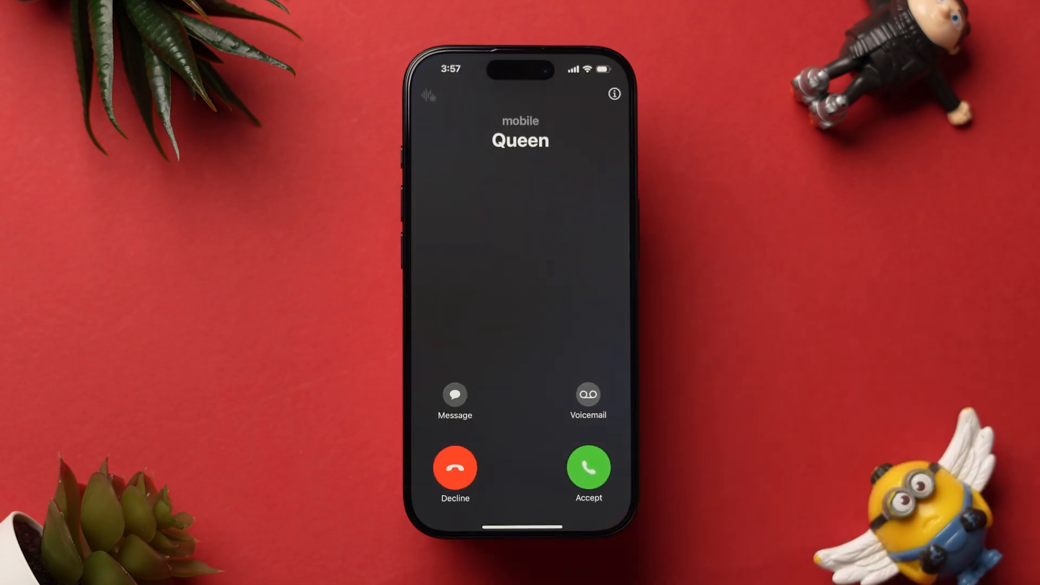
Disconnect the AirPods Pro from the Bluetooth device list in Control Center
{"action": "left_click", "coordinate": [455, 467]}
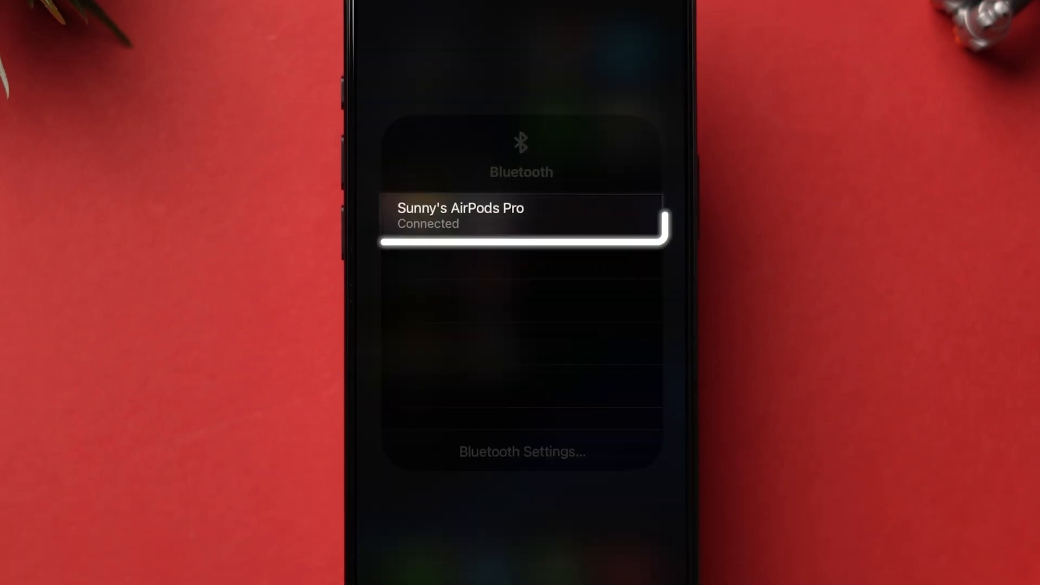
{"action": "left_click", "coordinate": [521, 216]}
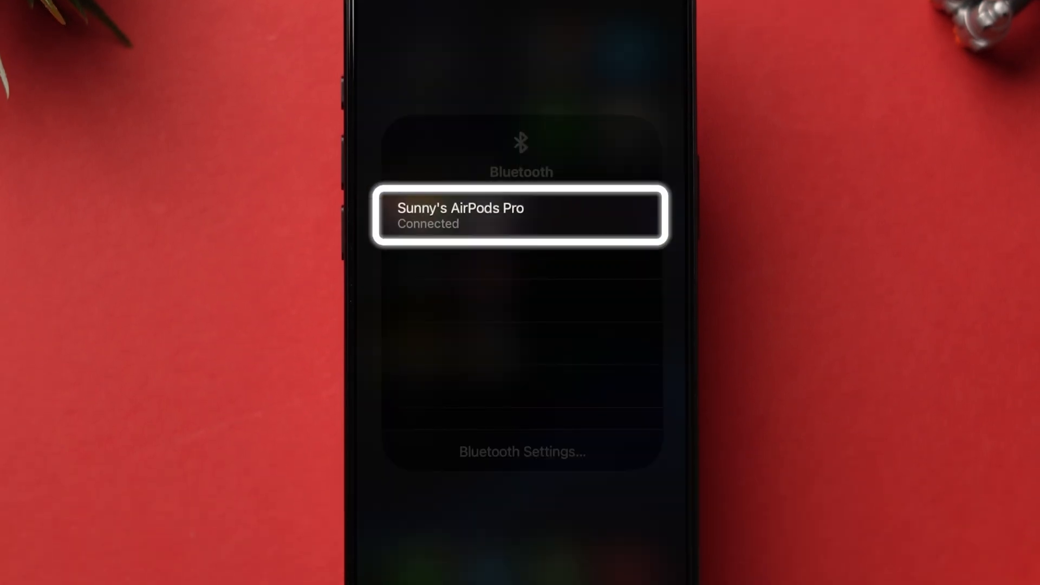
{"action": "left_click", "coordinate": [521, 214]}
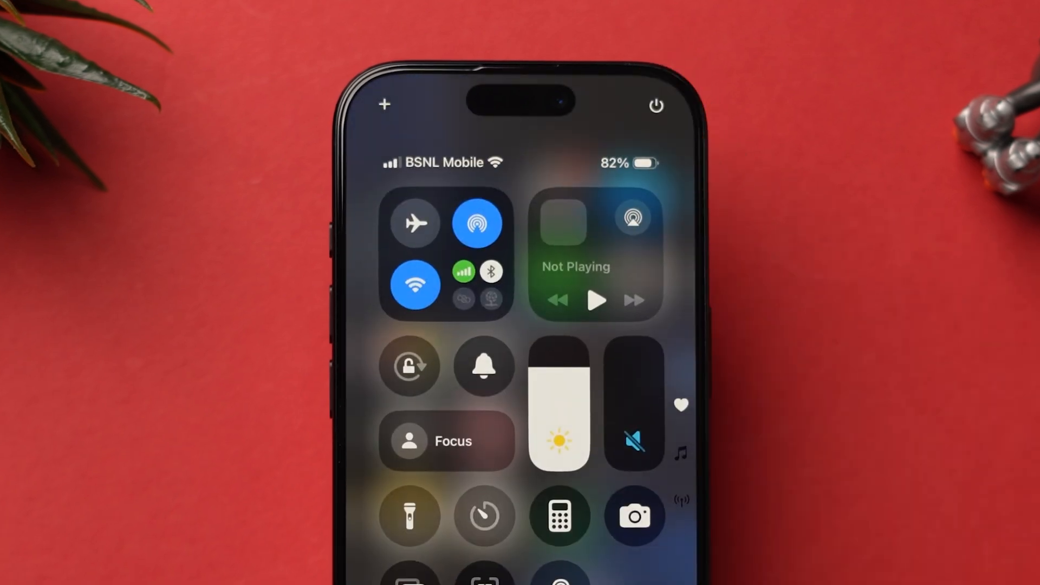
Use the Control Center power icon to begin powering off the iPhone for a restart
{"action": "left_click", "coordinate": [657, 106]}
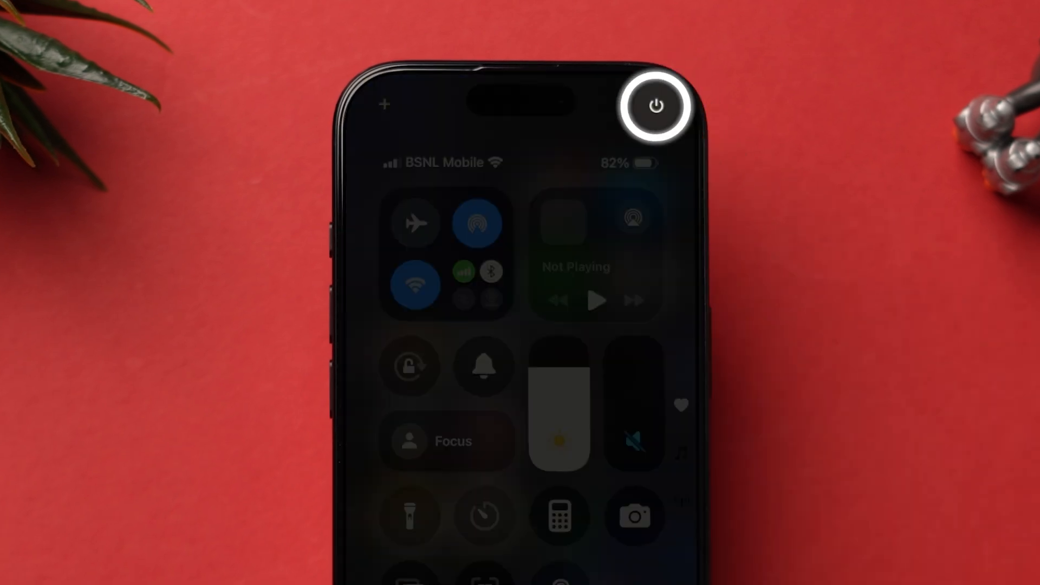
{"action": "left_click", "coordinate": [656, 107]}
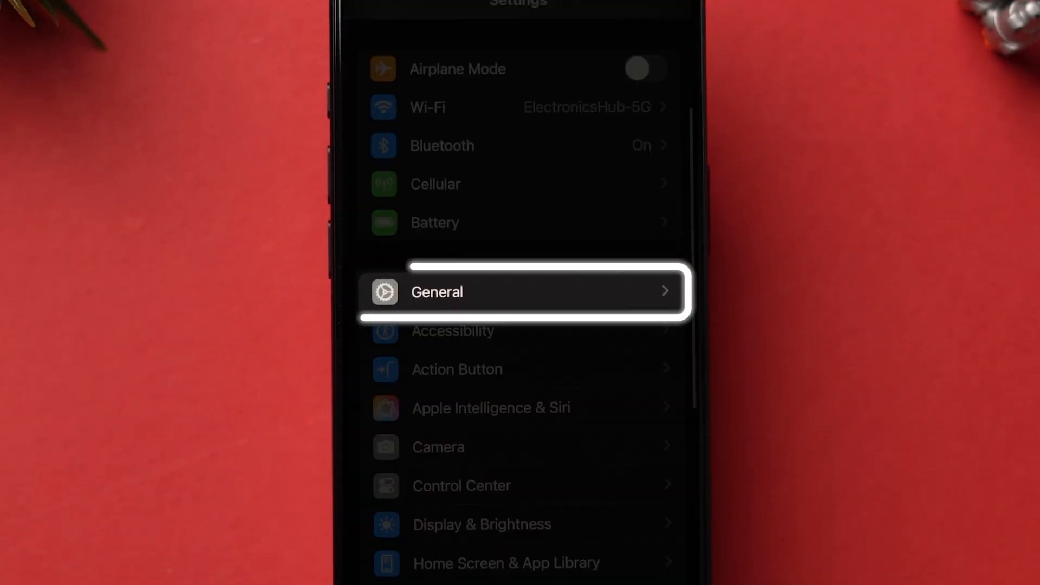
Go to General > Software Update in Settings to look for a newer iOS
{"action": "left_click", "coordinate": [520, 292]}
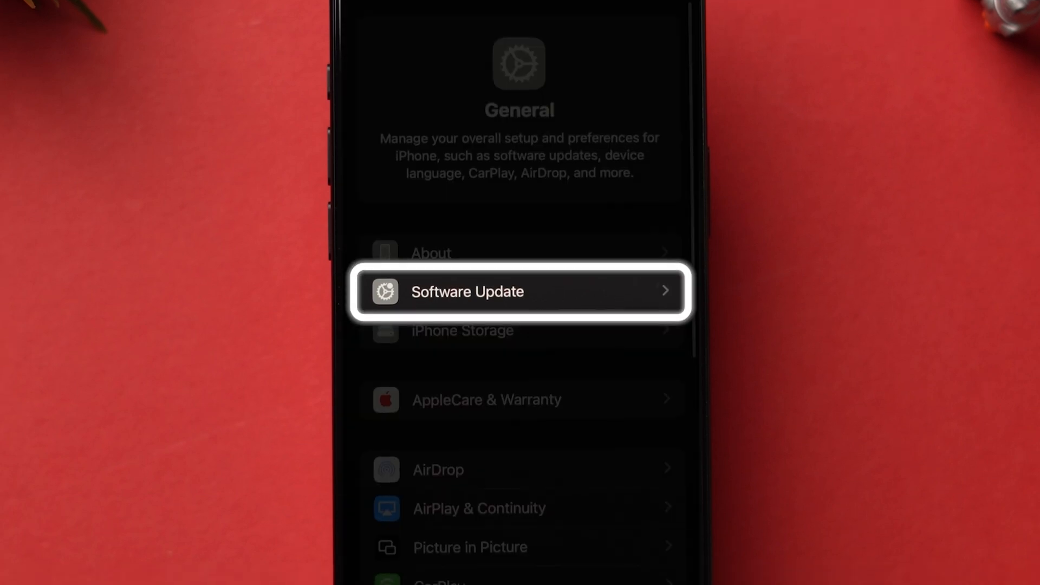
{"action": "left_click", "coordinate": [520, 291]}
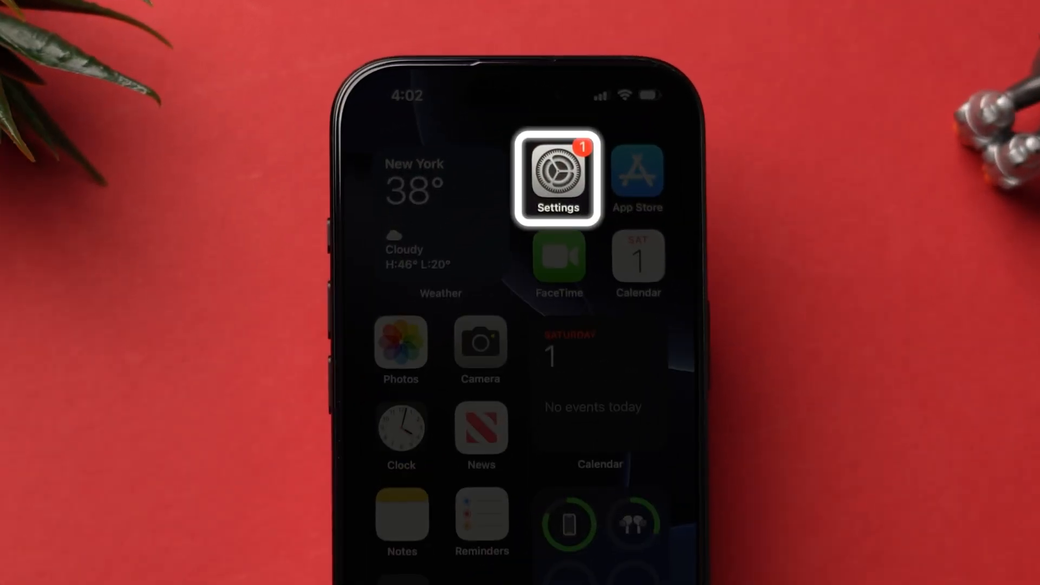
Run Reset Network Settings from General > Transfer or Reset iPhone > Reset, confirming it
{"action": "left_click", "coordinate": [558, 181]}
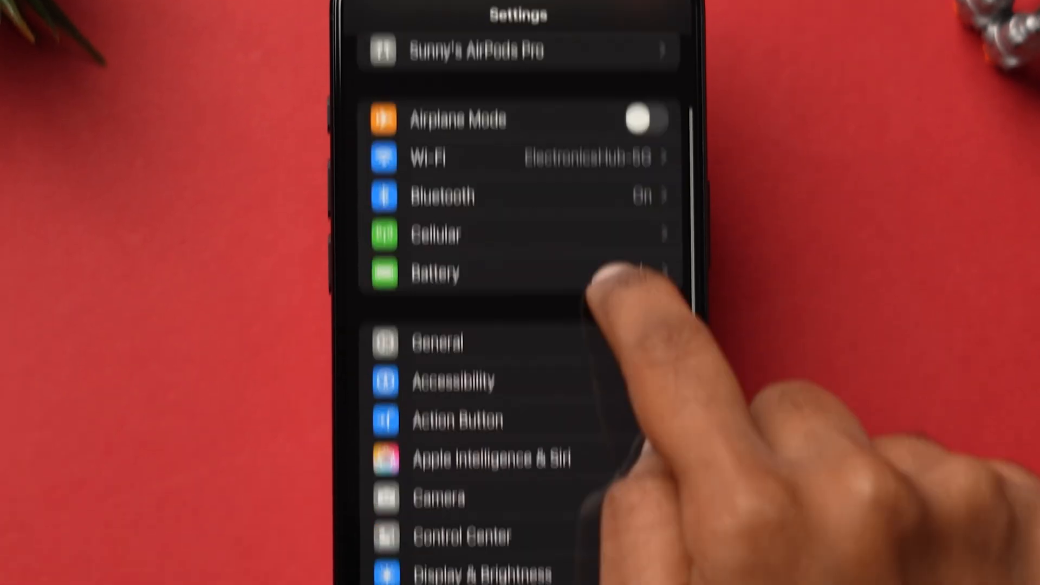
{"action": "left_click", "coordinate": [437, 343]}
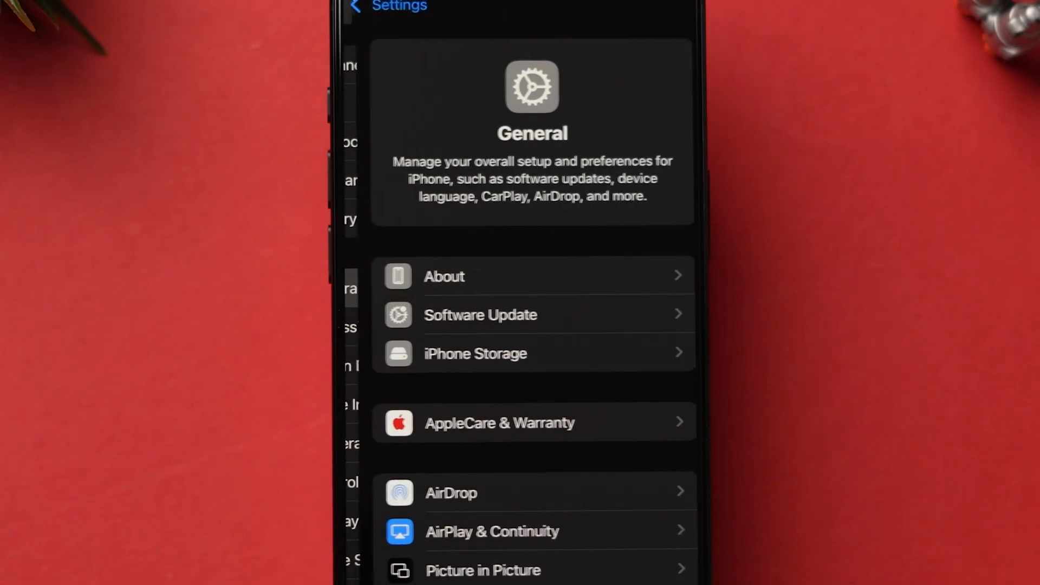
{"action": "scroll", "scroll_direction": "down", "scroll_amount": 3}
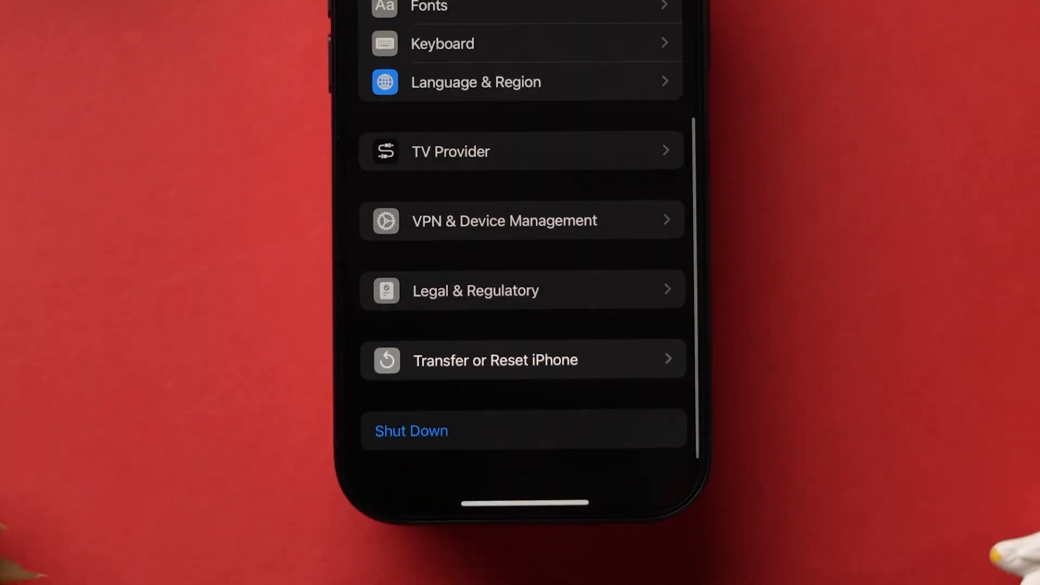
{"action": "left_click", "coordinate": [494, 359]}
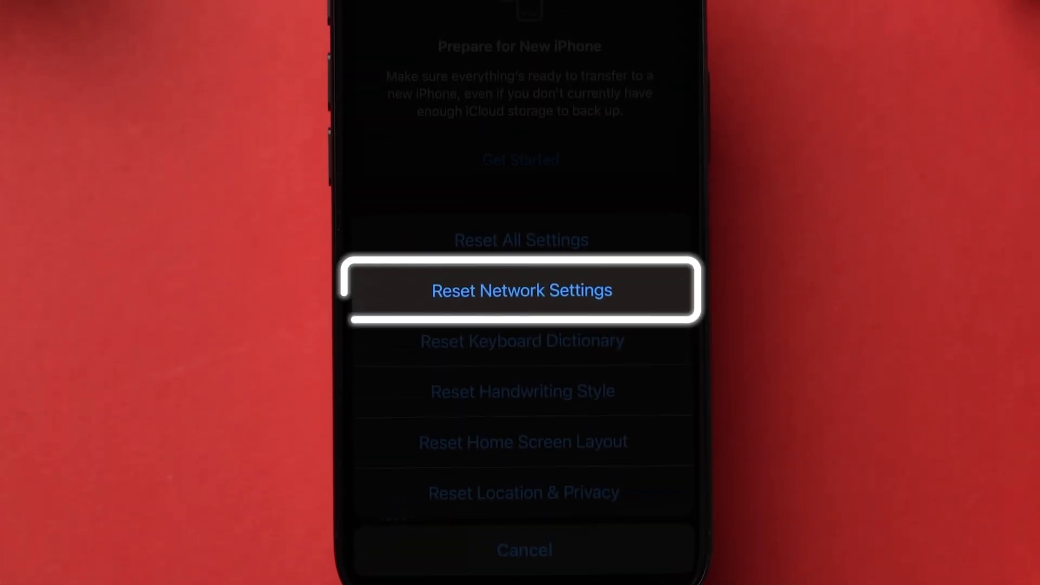
{"action": "left_click", "coordinate": [636, 292]}
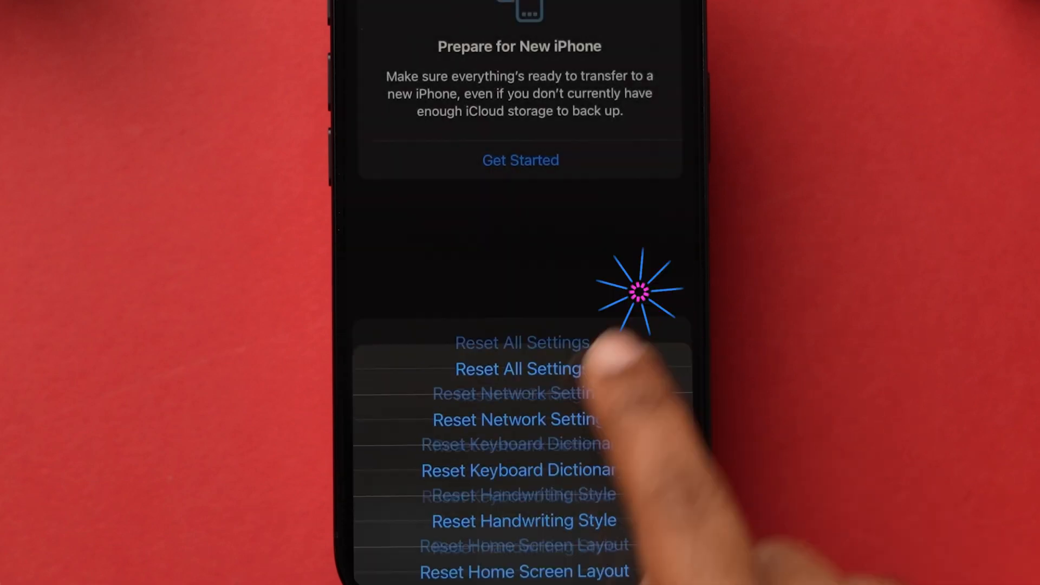
{"action": "left_click", "coordinate": [519, 419]}
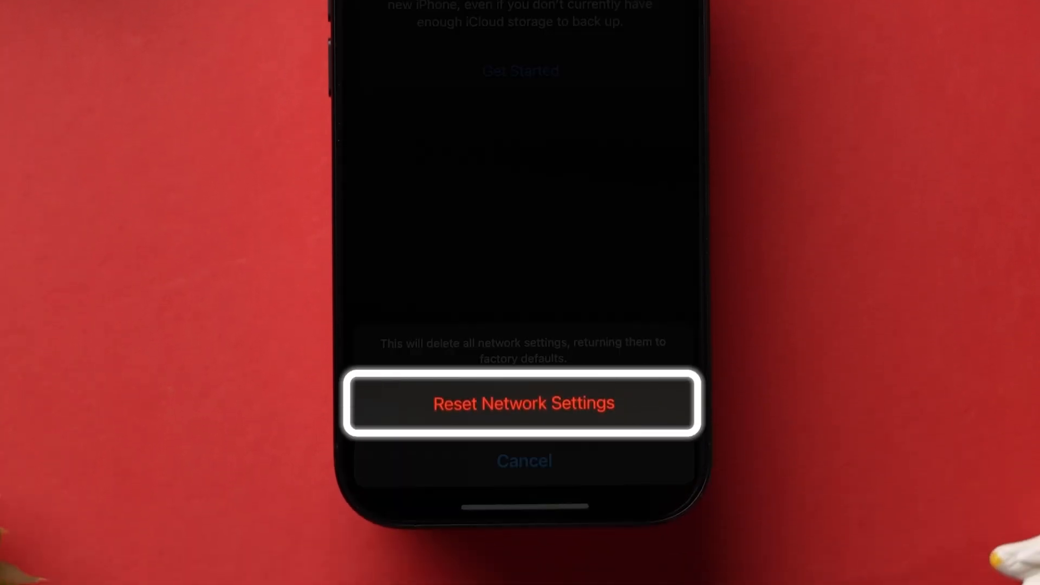
{"action": "left_click", "coordinate": [524, 403]}
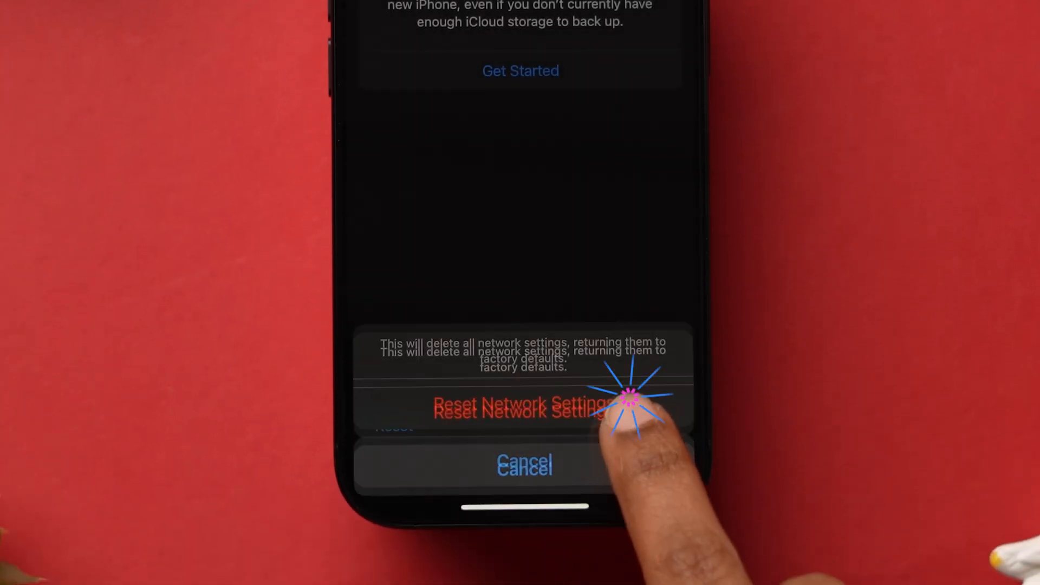
{"action": "left_click", "coordinate": [520, 404]}
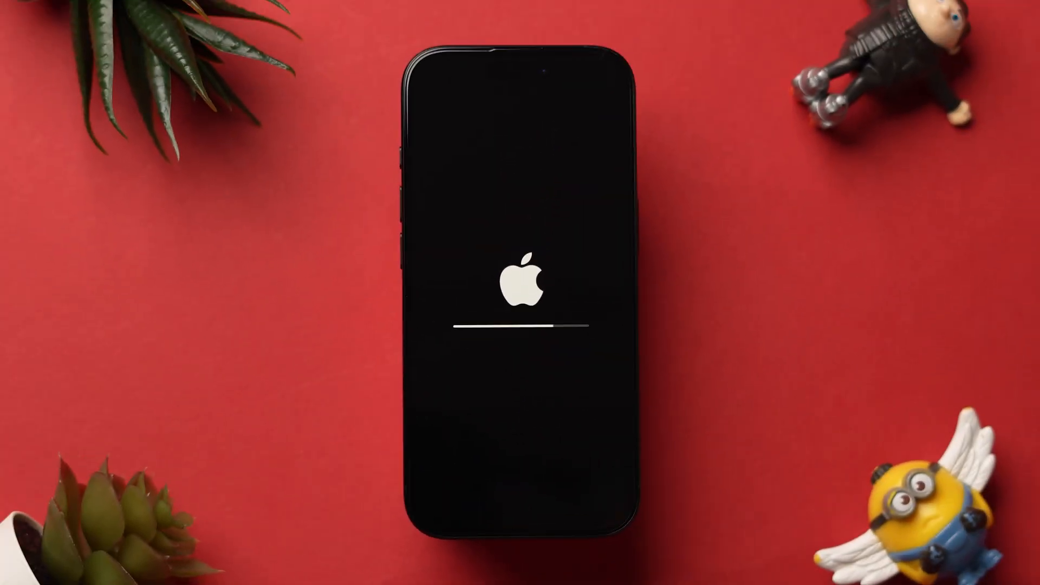